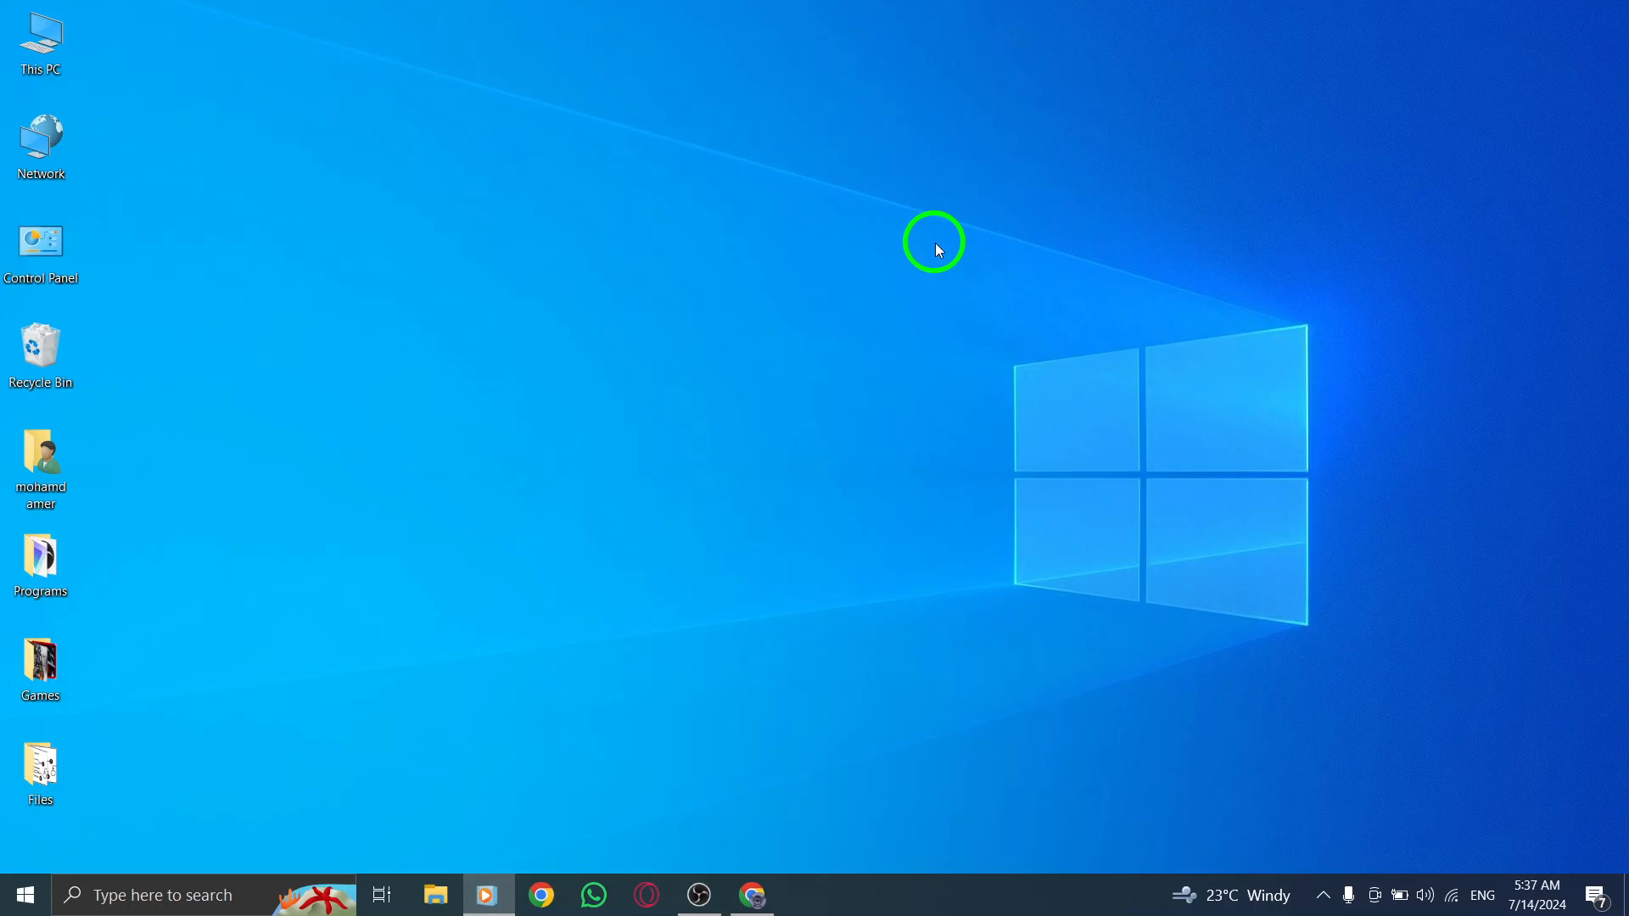
mouse_move(794, 845)
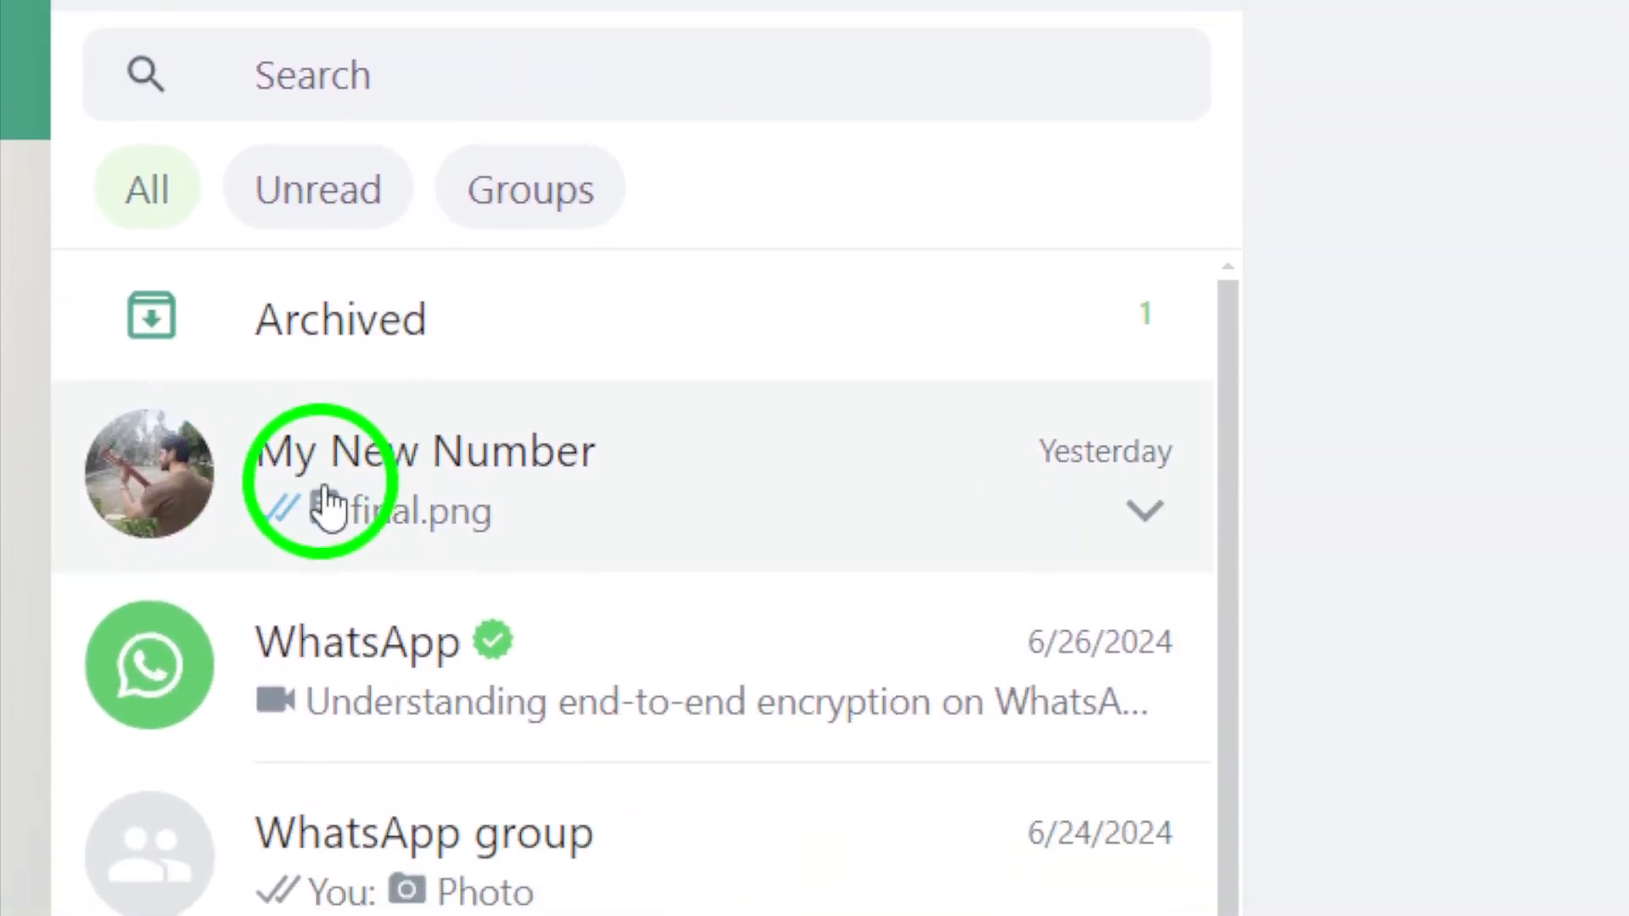
mouse_move(562, 462)
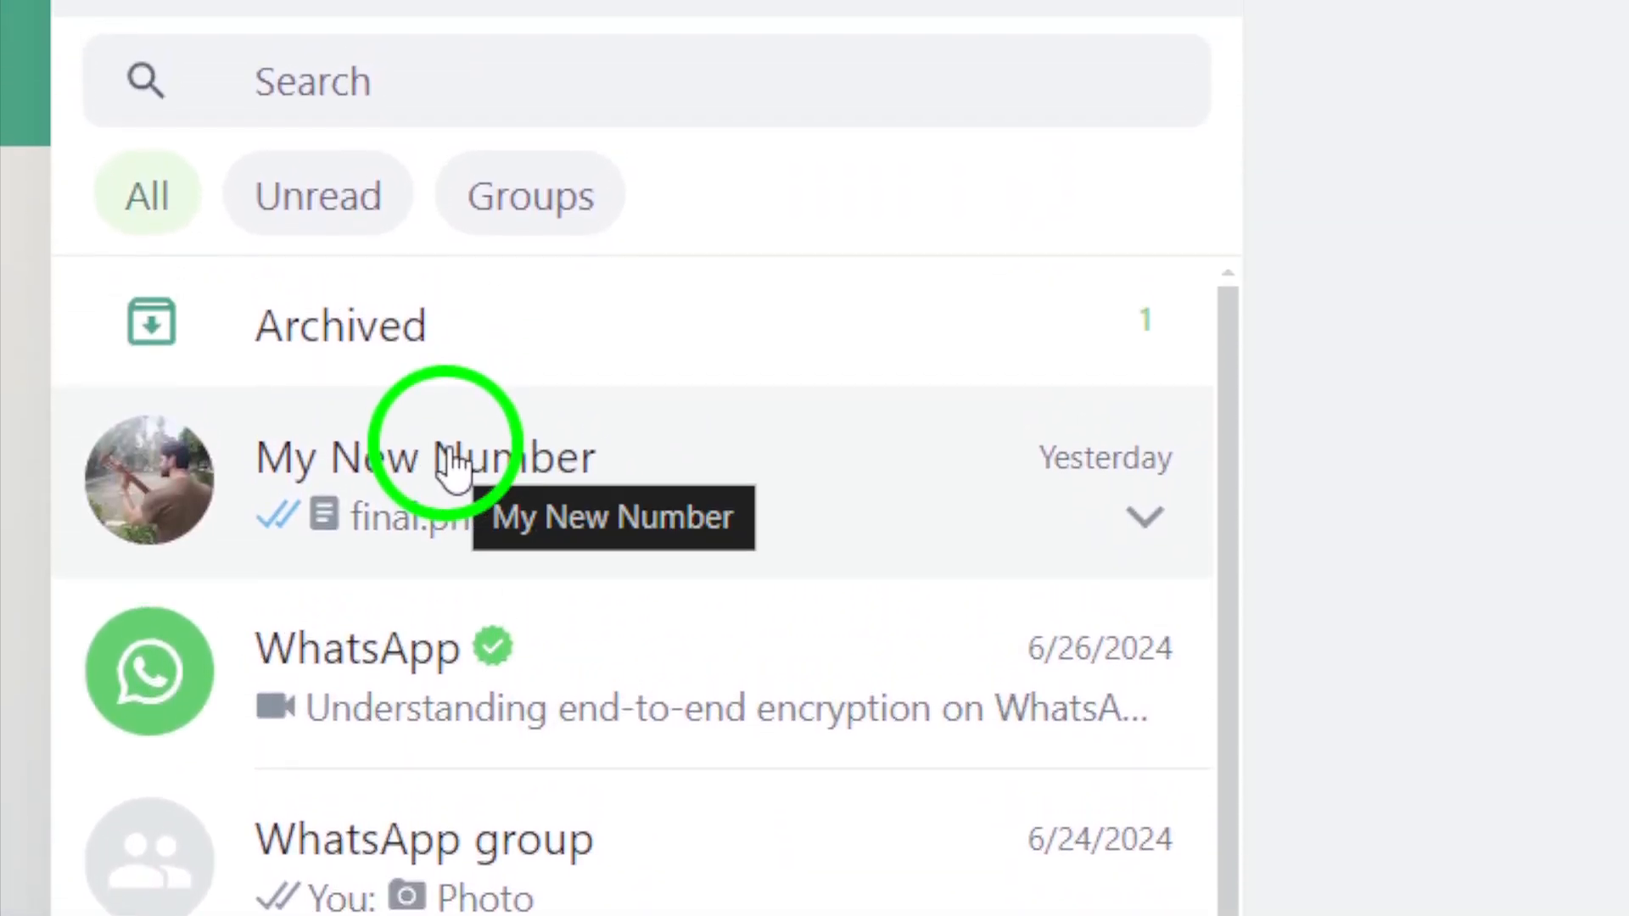
- Switch to the My New Number conversation from the chat list
left_click(422, 457)
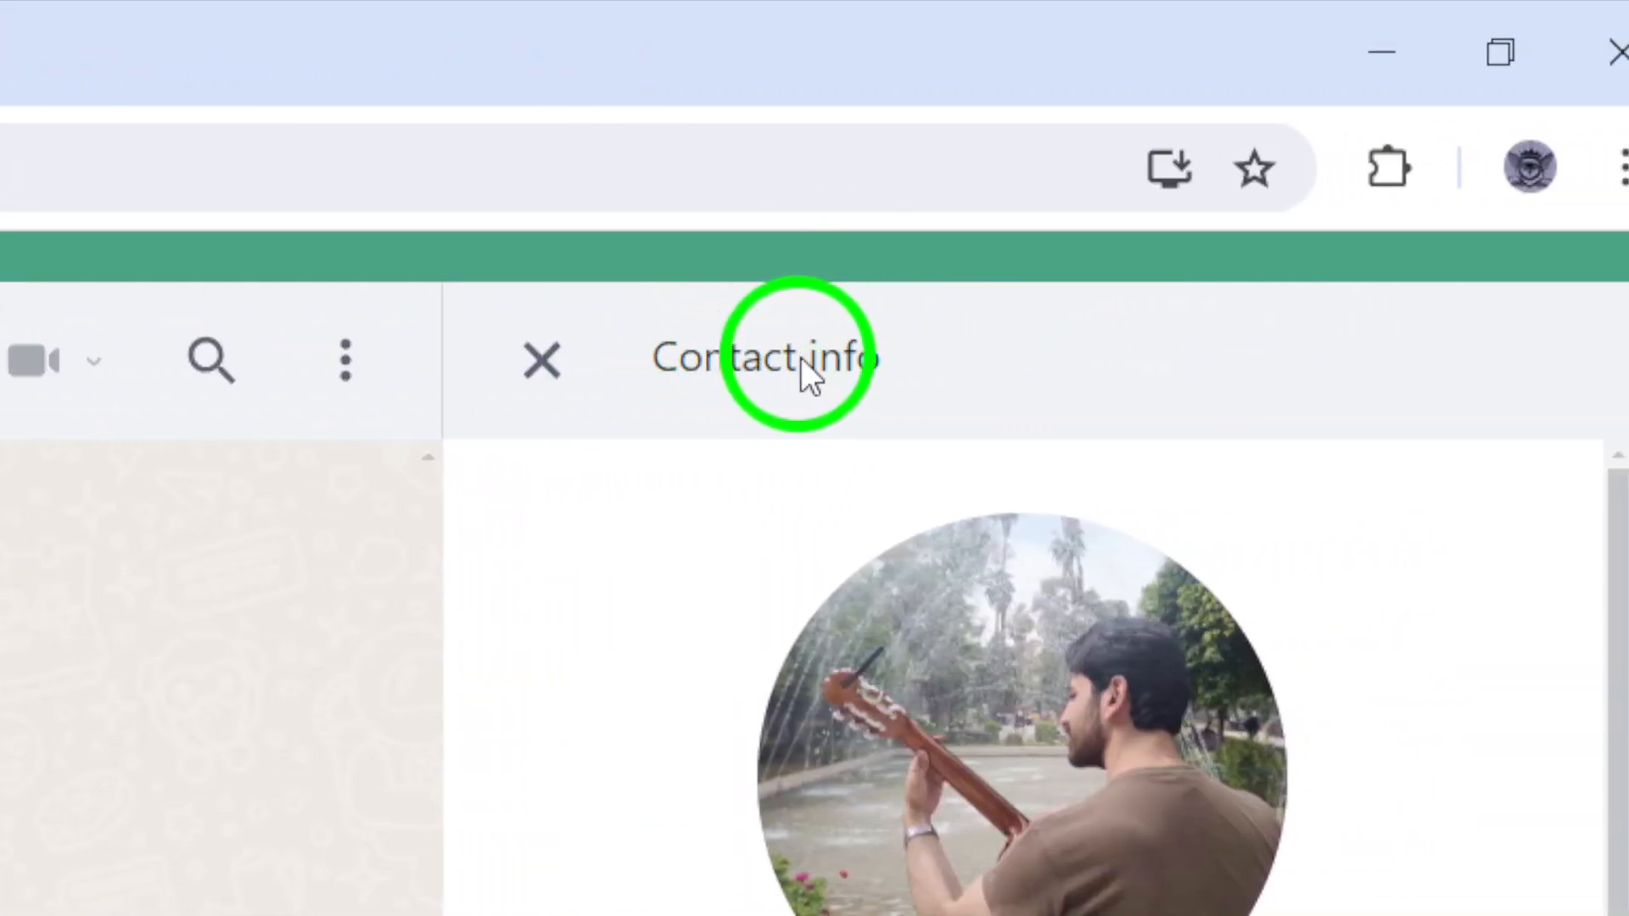
- Scroll My New Number's contact info down to the Media, links and docs section
scroll("down", 3)
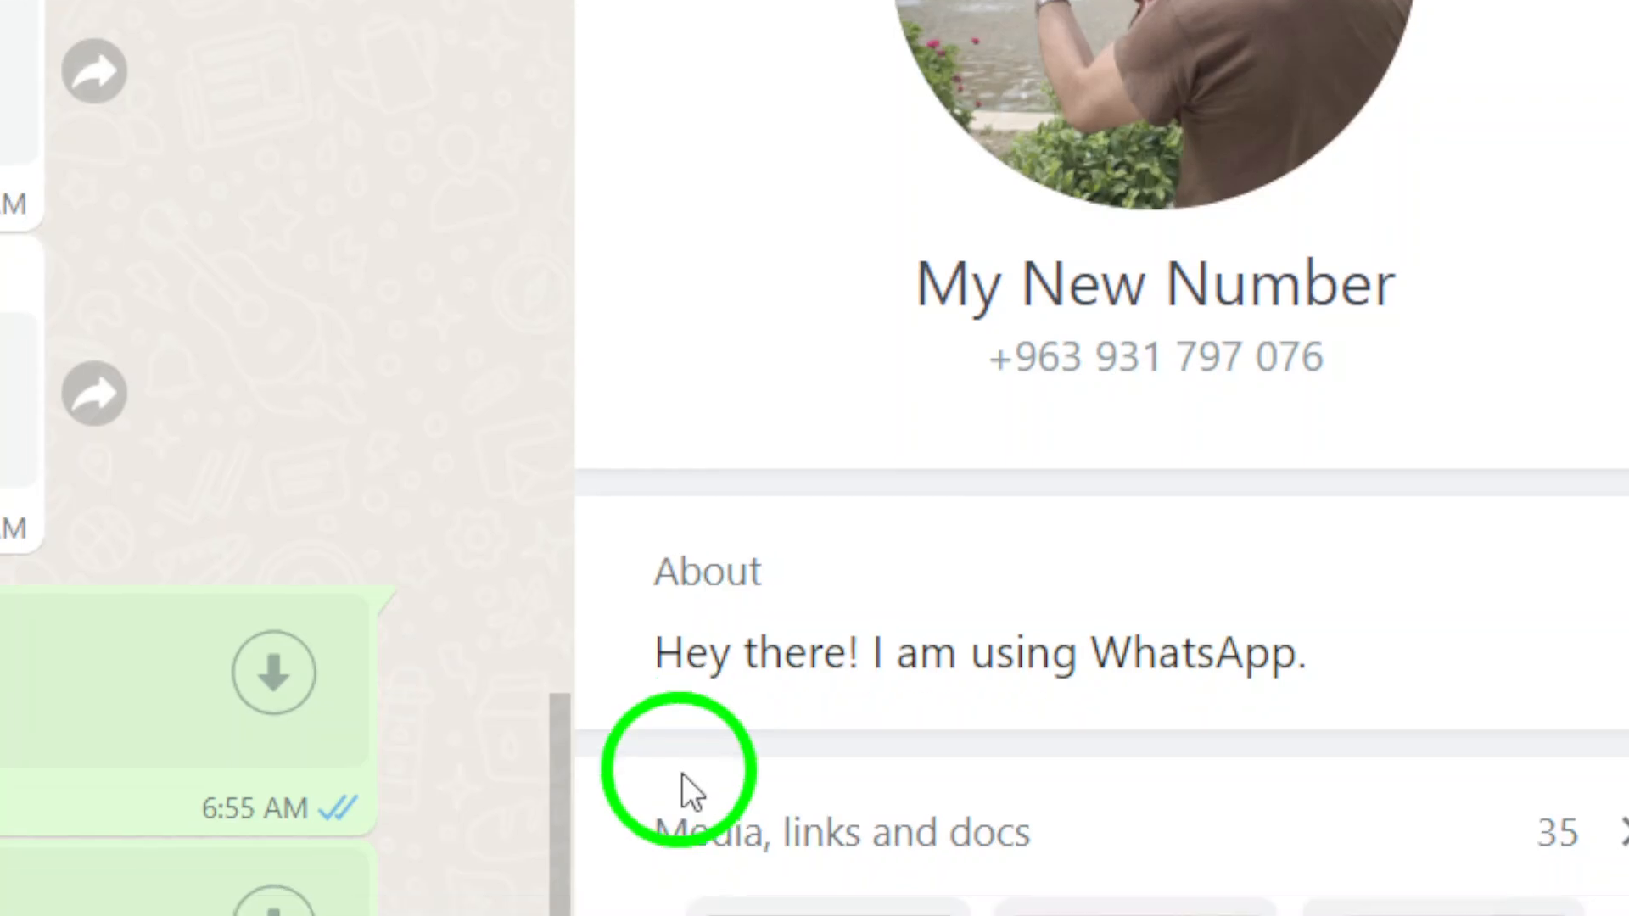
scroll("down", 3)
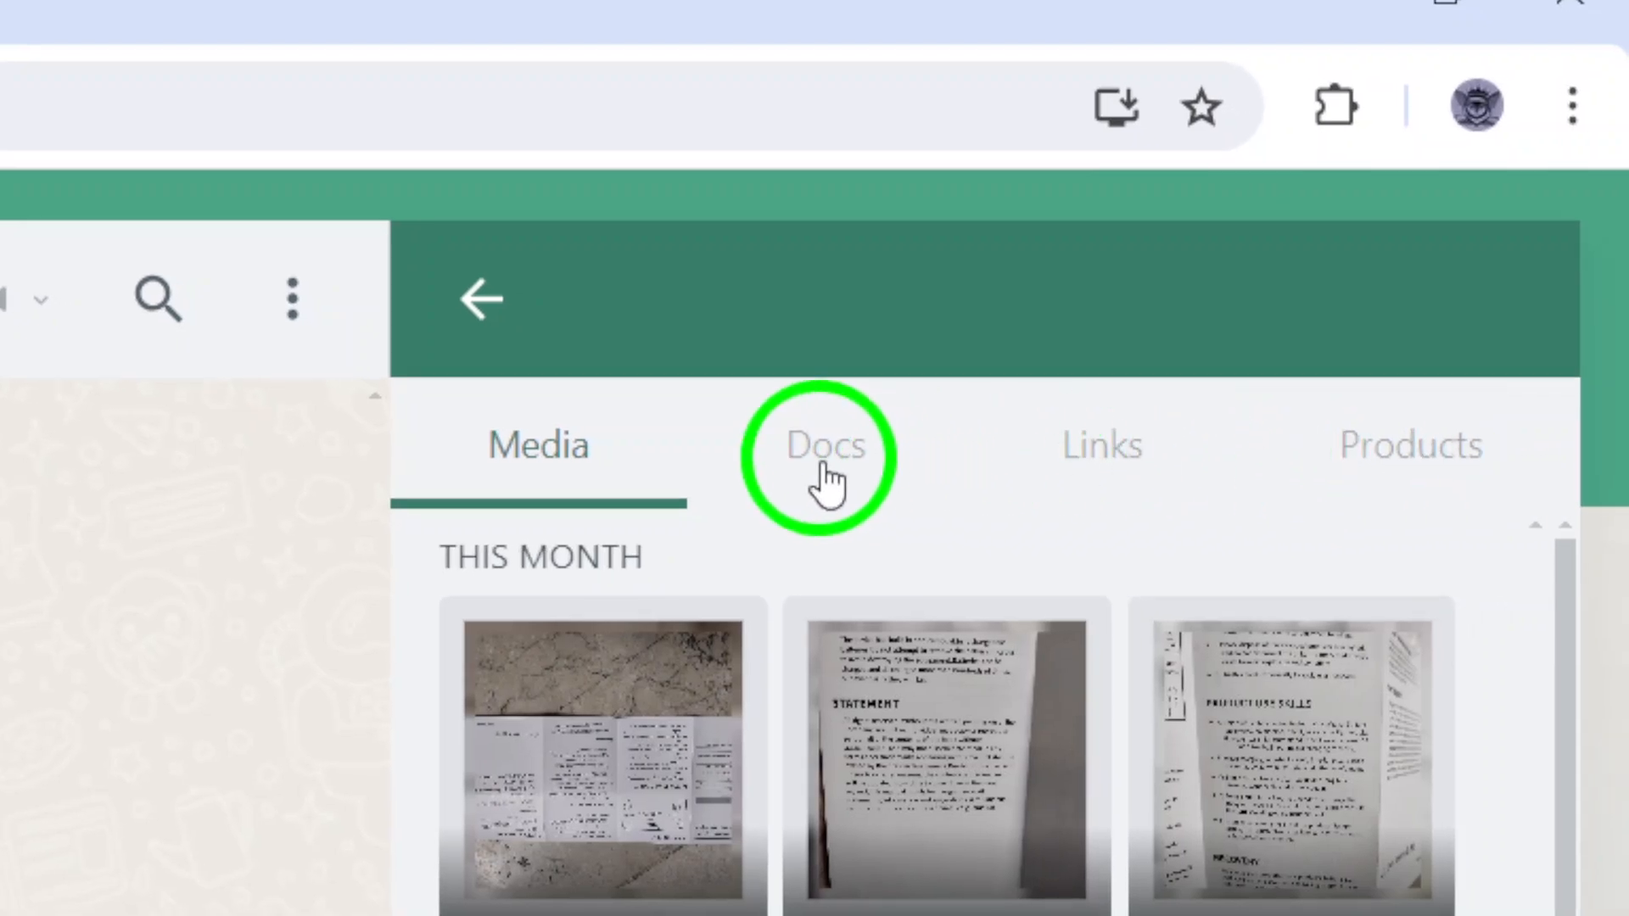
- View the Docs tab of shared files, leave it, and minimise the browser to the desktop
left_click(825, 444)
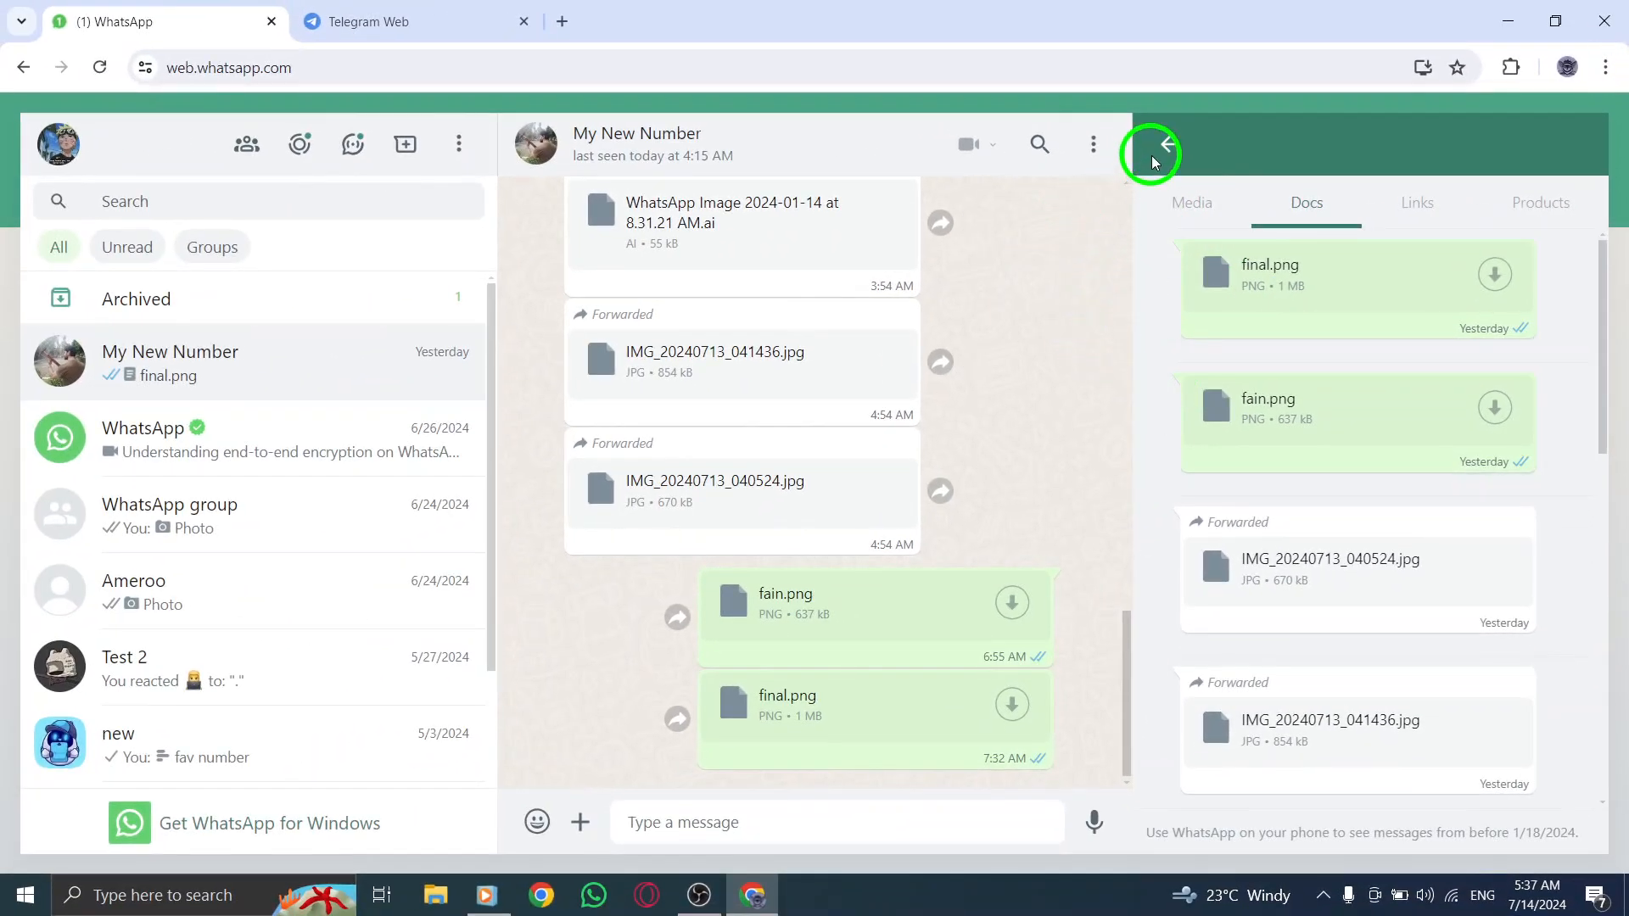
left_click(1166, 143)
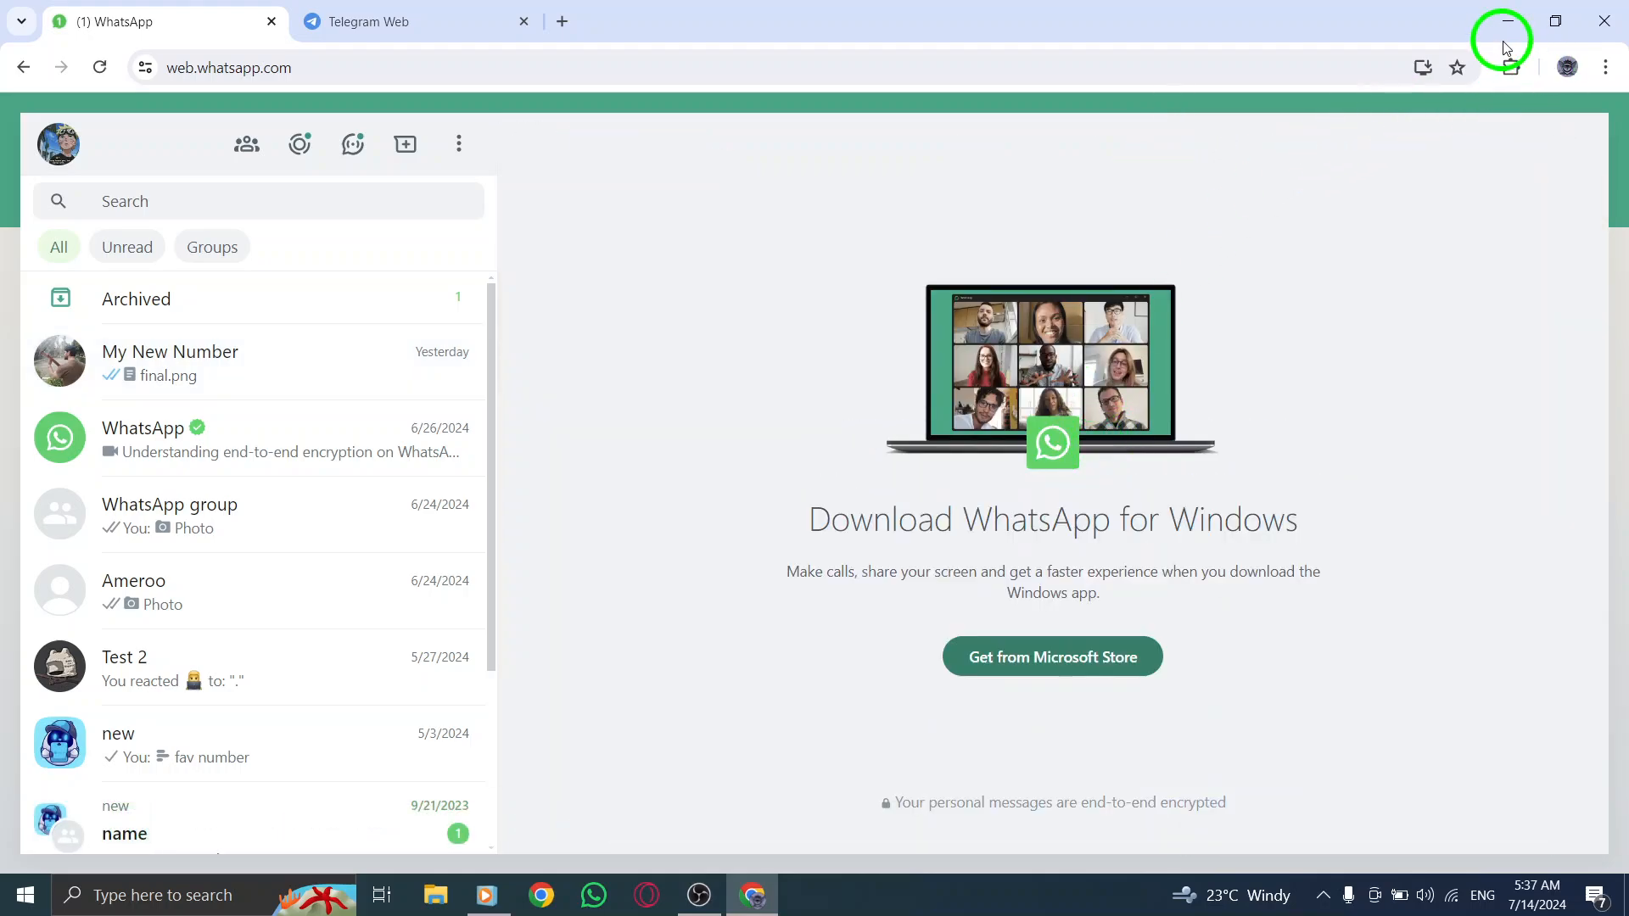
left_click(1504, 21)
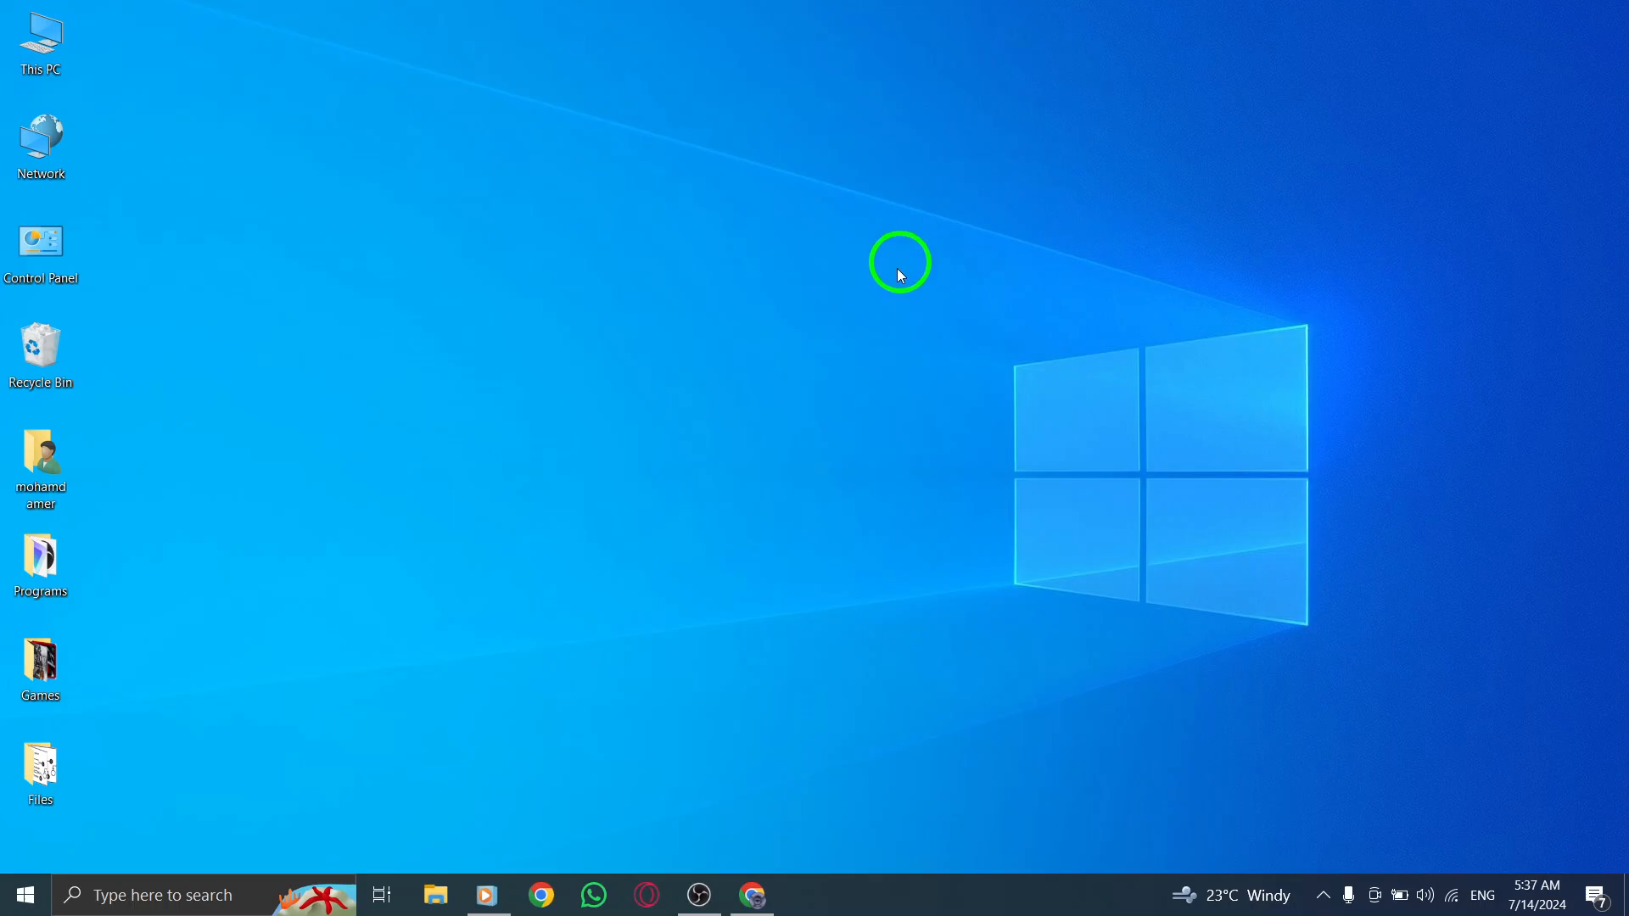
mouse_move(882, 291)
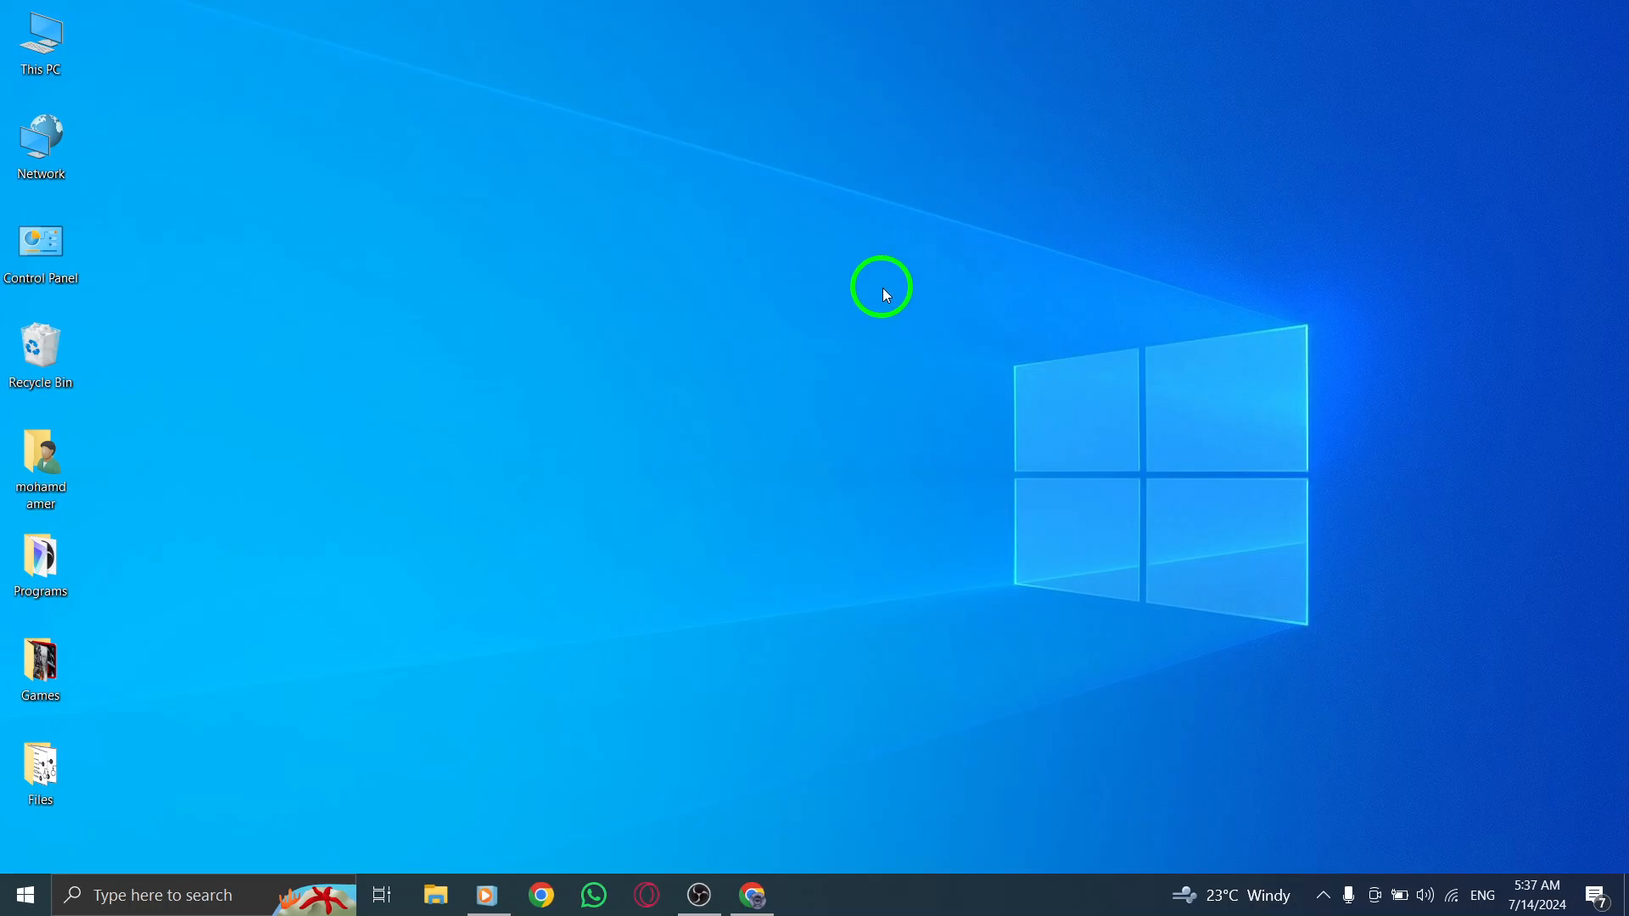